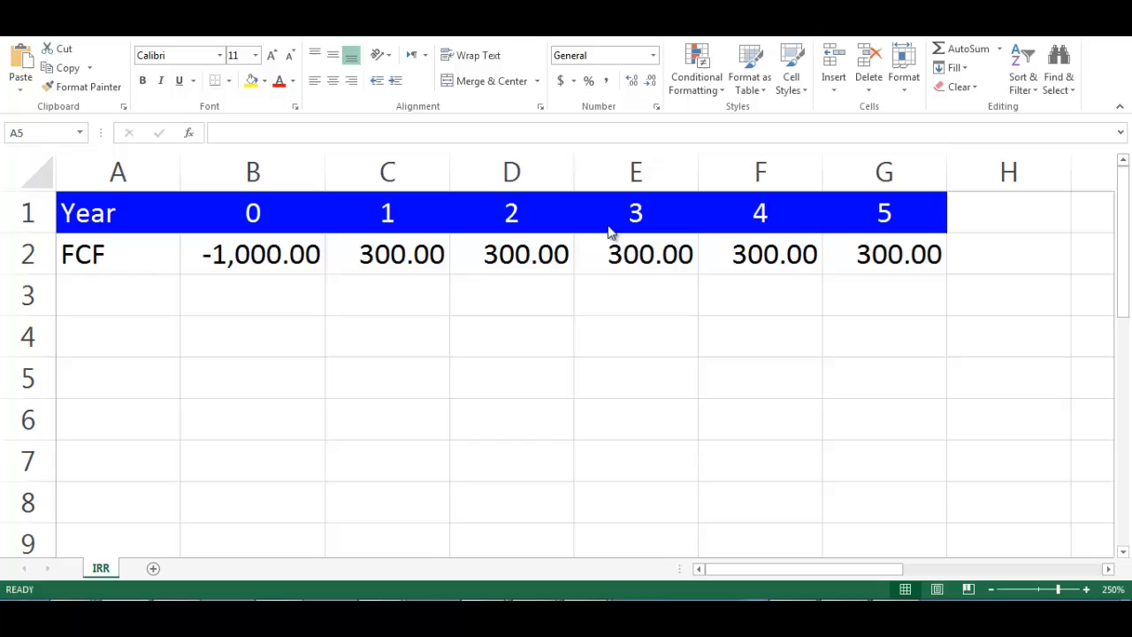
{"action": "mouse_move", "coordinate": [279, 292]}
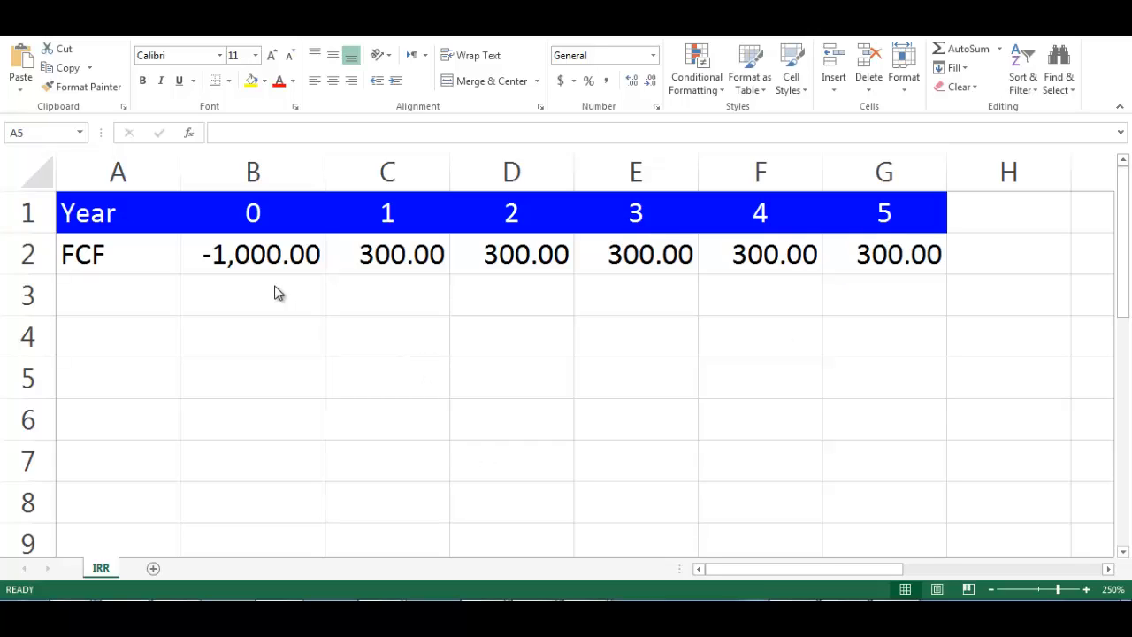
{"action": "mouse_move", "coordinate": [874, 295]}
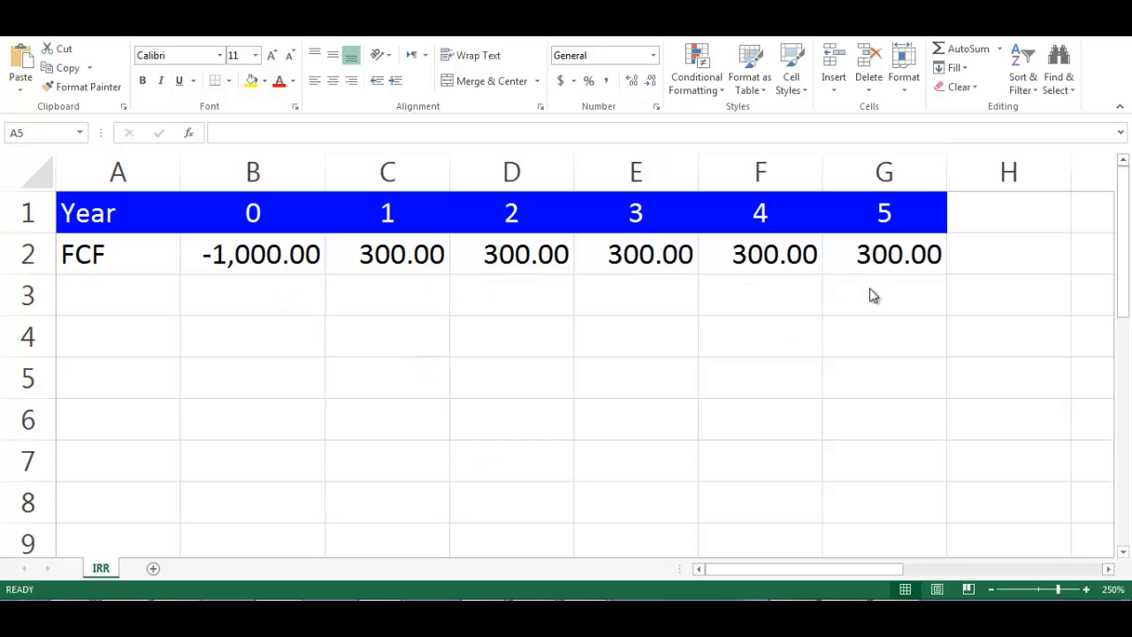
{"action": "mouse_move", "coordinate": [149, 387]}
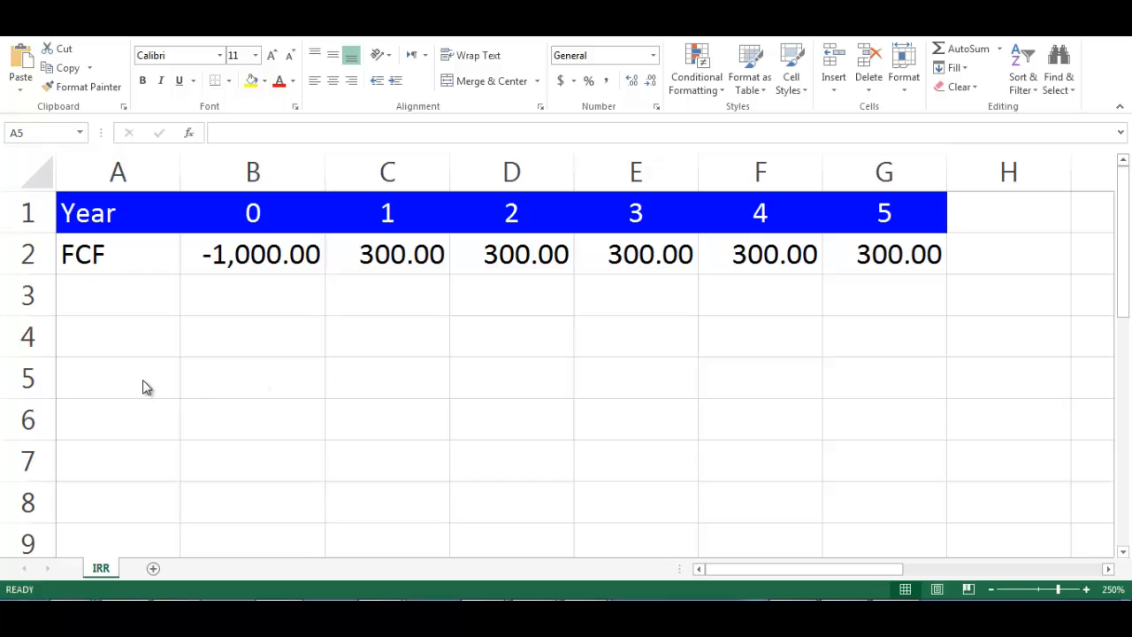
Label A5 'IRR' and enter =IRR(B2:G2) in B5, returning 15.24%
{"action": "type", "text": "IRR"}
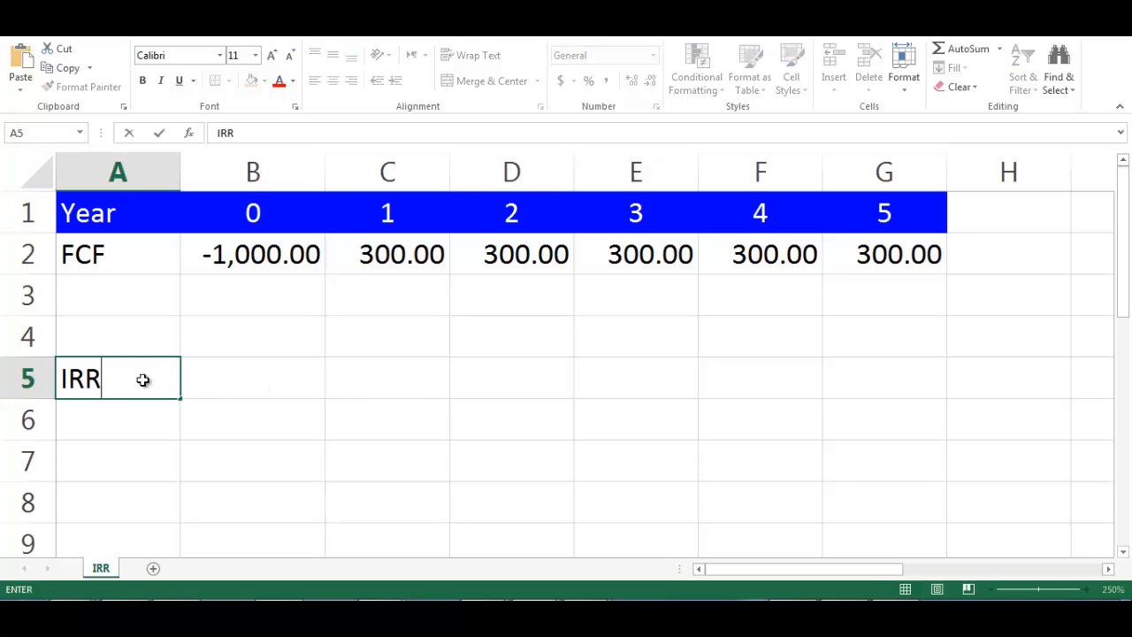
{"action": "left_click", "coordinate": [253, 378]}
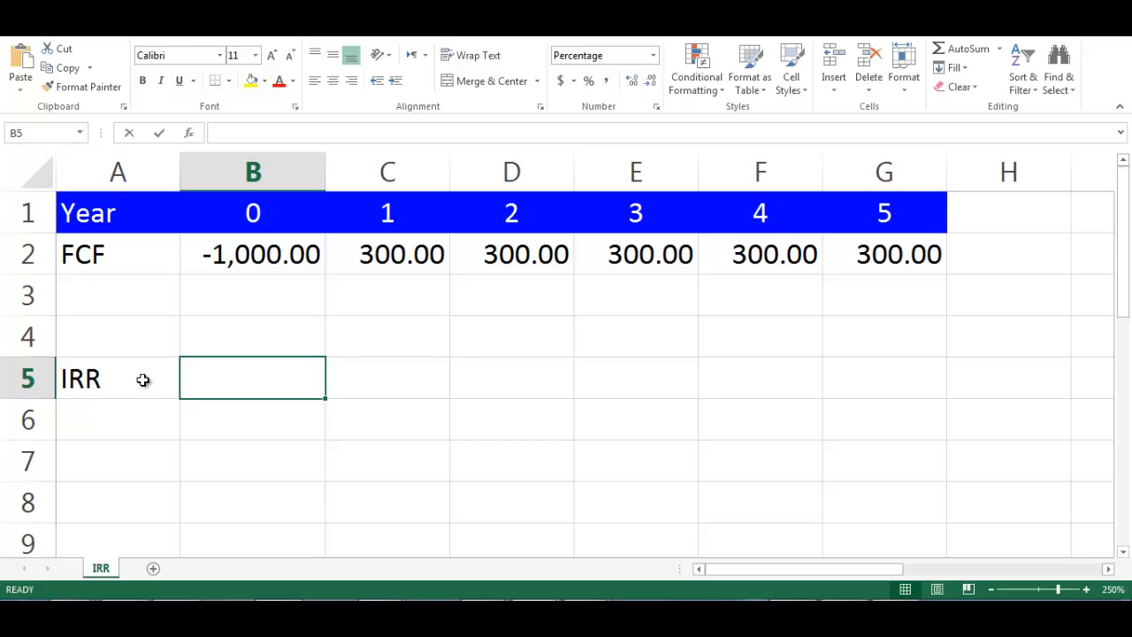
{"action": "type", "text": "=irr("}
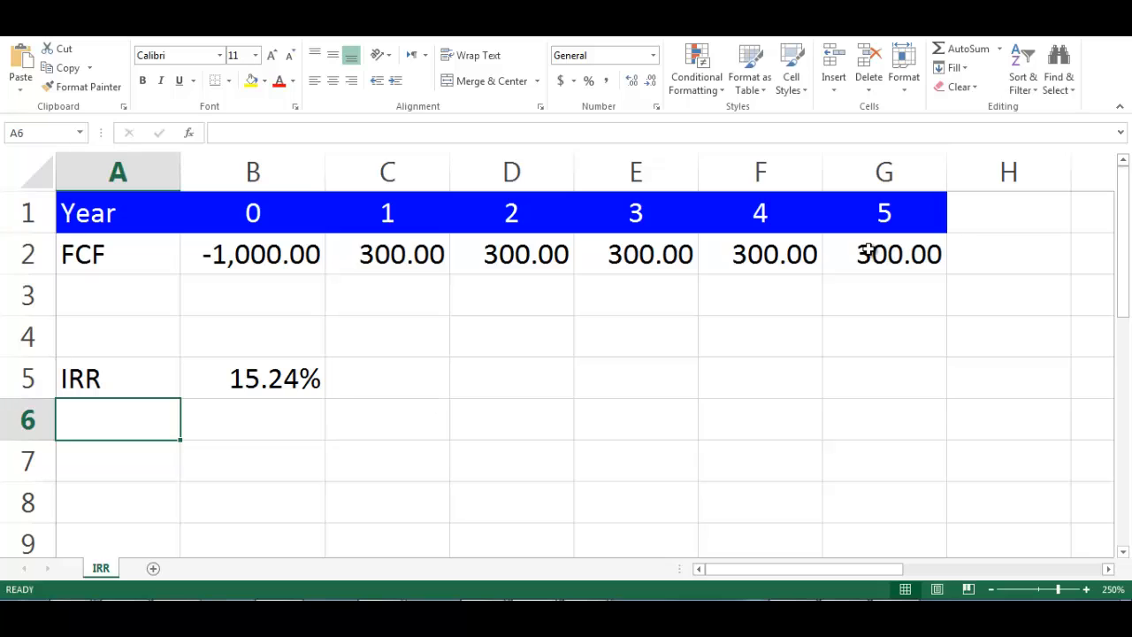
Label A6 'NPV' and enter =NPV(B5,C2:G2)+B2 in B6, returning 0.00
{"action": "type", "text": "NPV"}
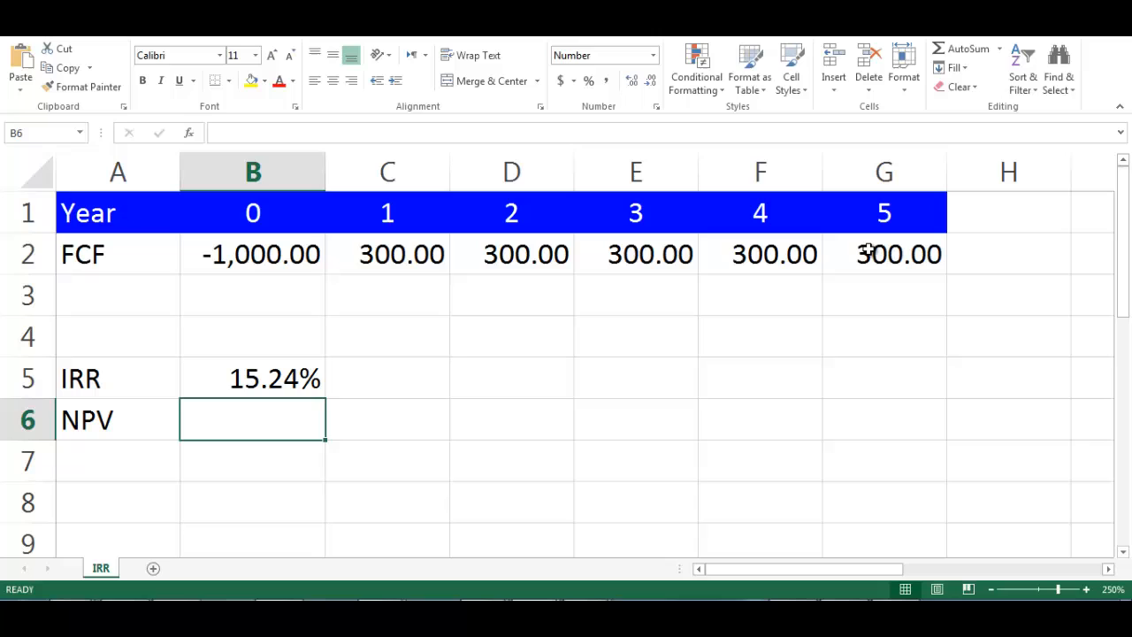
{"action": "type", "text": "=n"}
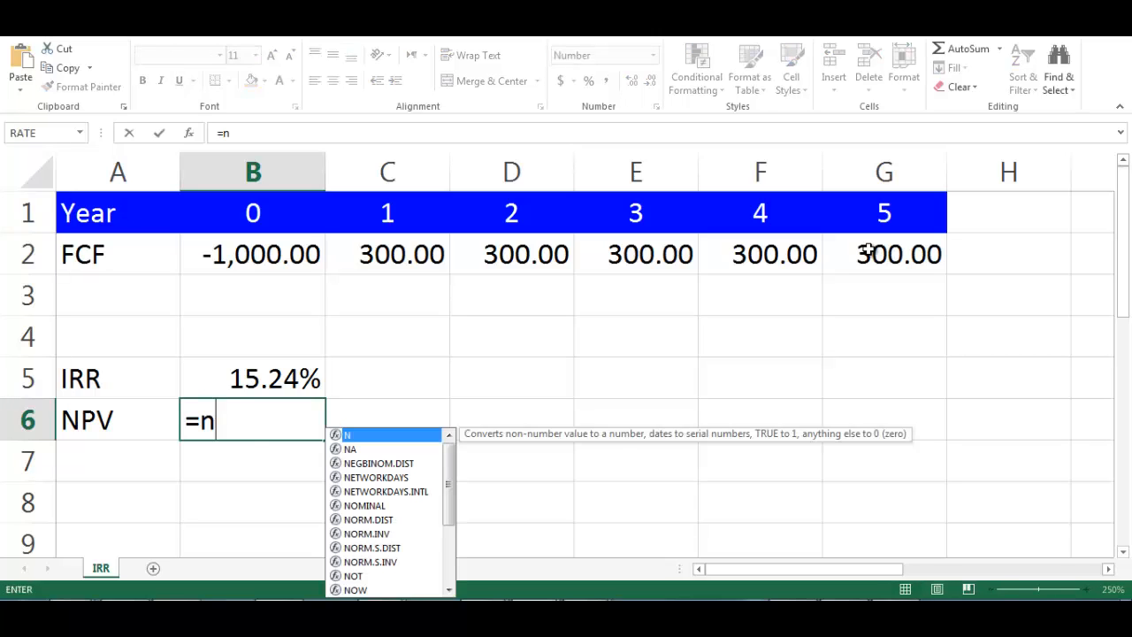
{"action": "type", "text": "pv("}
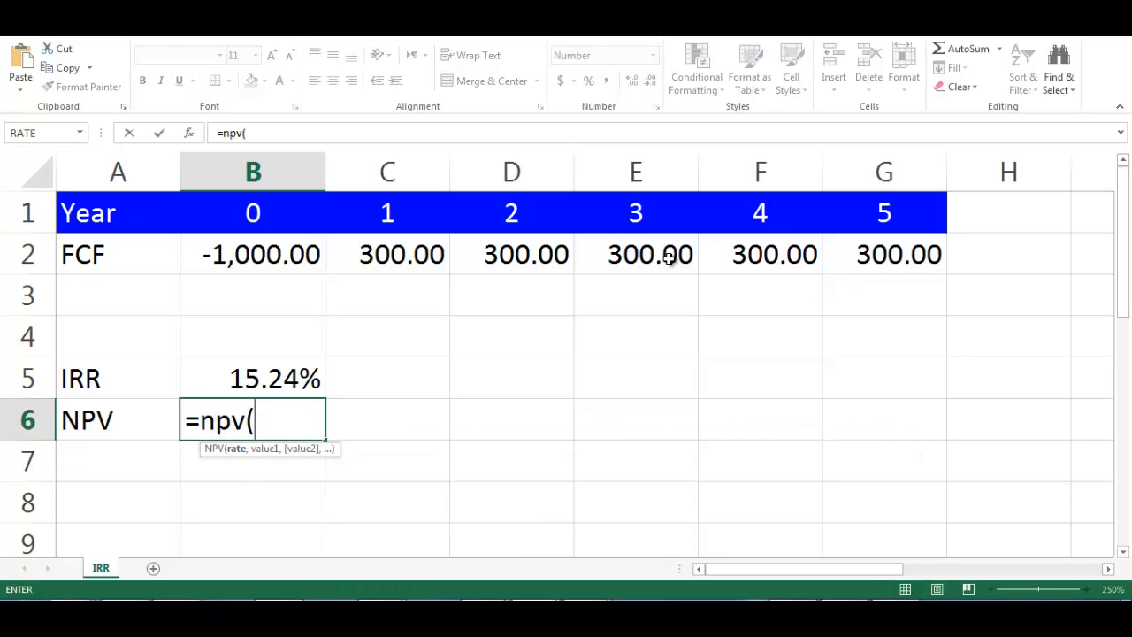
{"action": "left_click", "coordinate": [251, 379]}
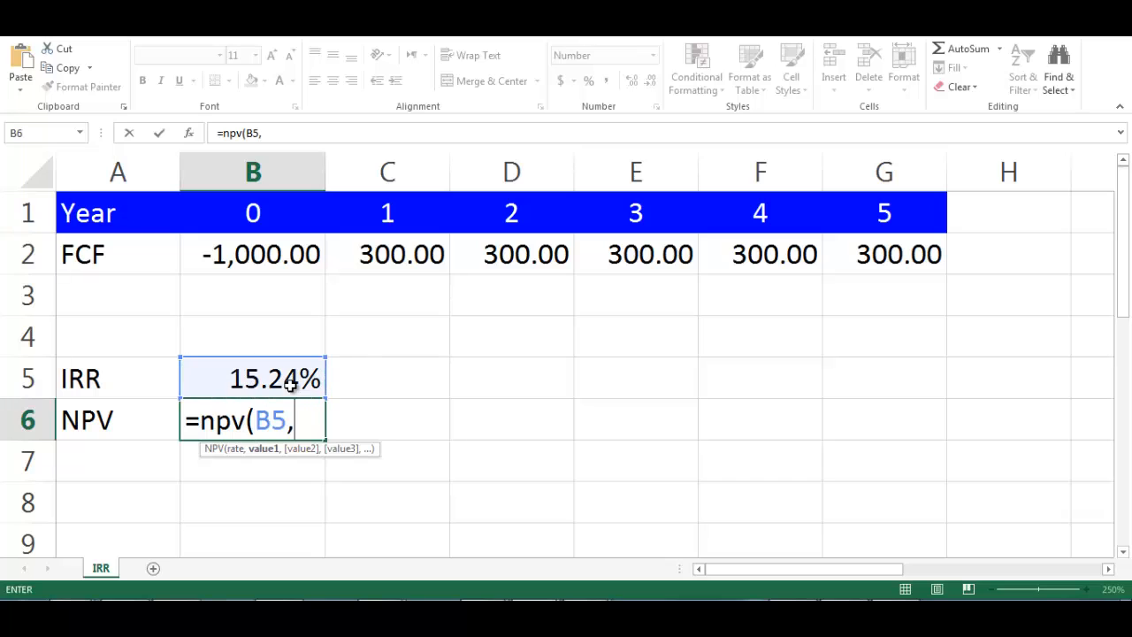
{"action": "left_click_drag", "start_coordinate": [388, 255], "coordinate": [511, 255]}
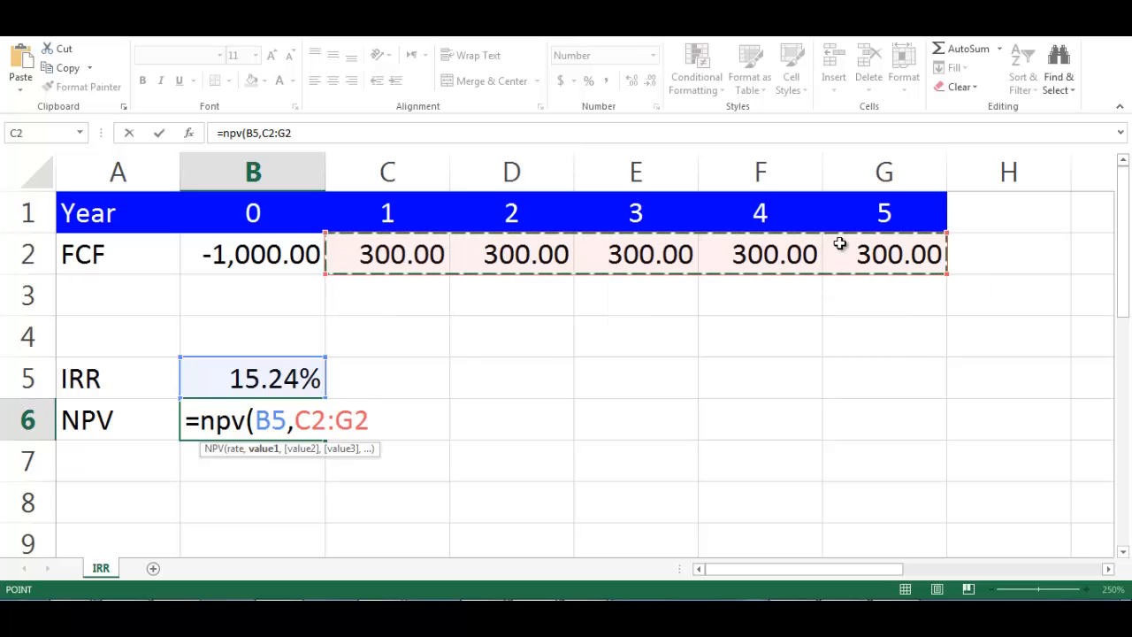
{"action": "type", "text": ")"}
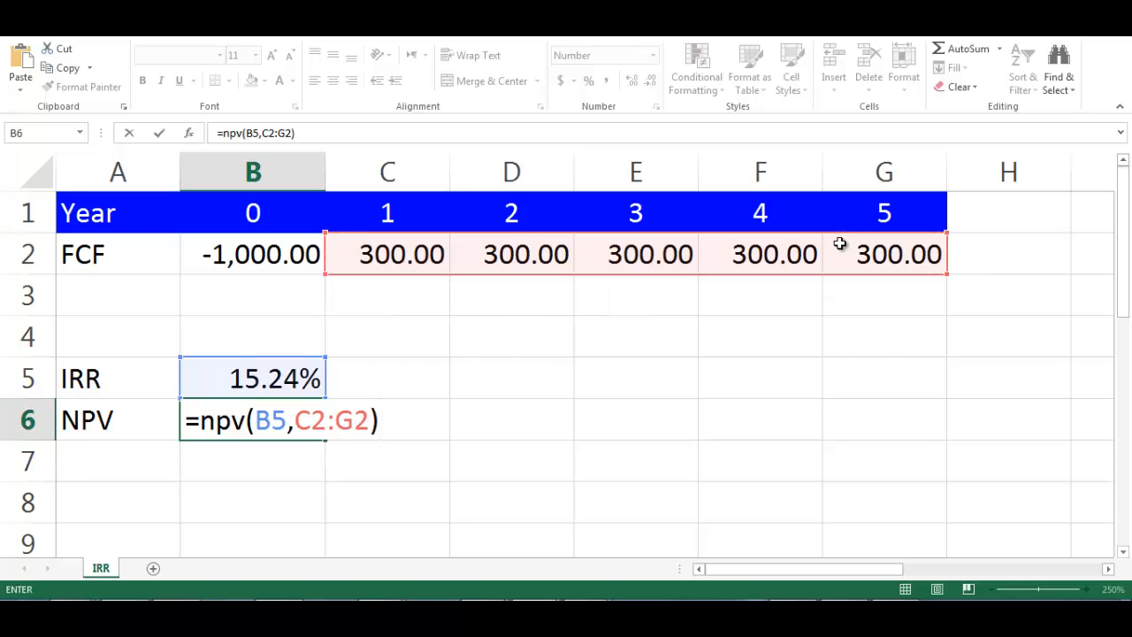
{"action": "left_click", "coordinate": [253, 254]}
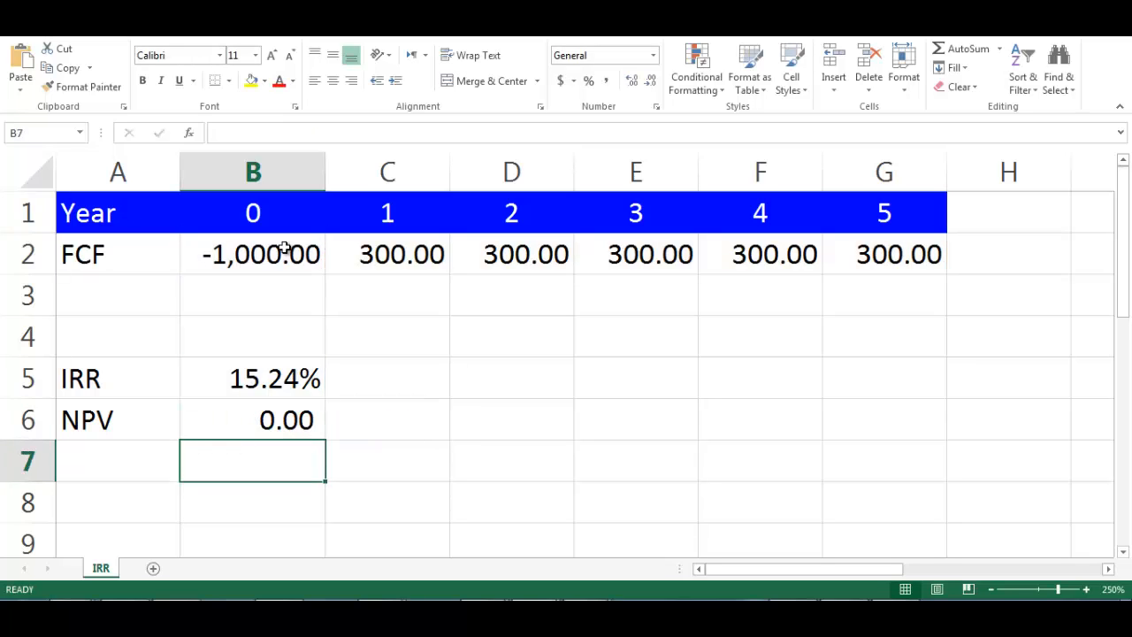
{"action": "mouse_move", "coordinate": [417, 398]}
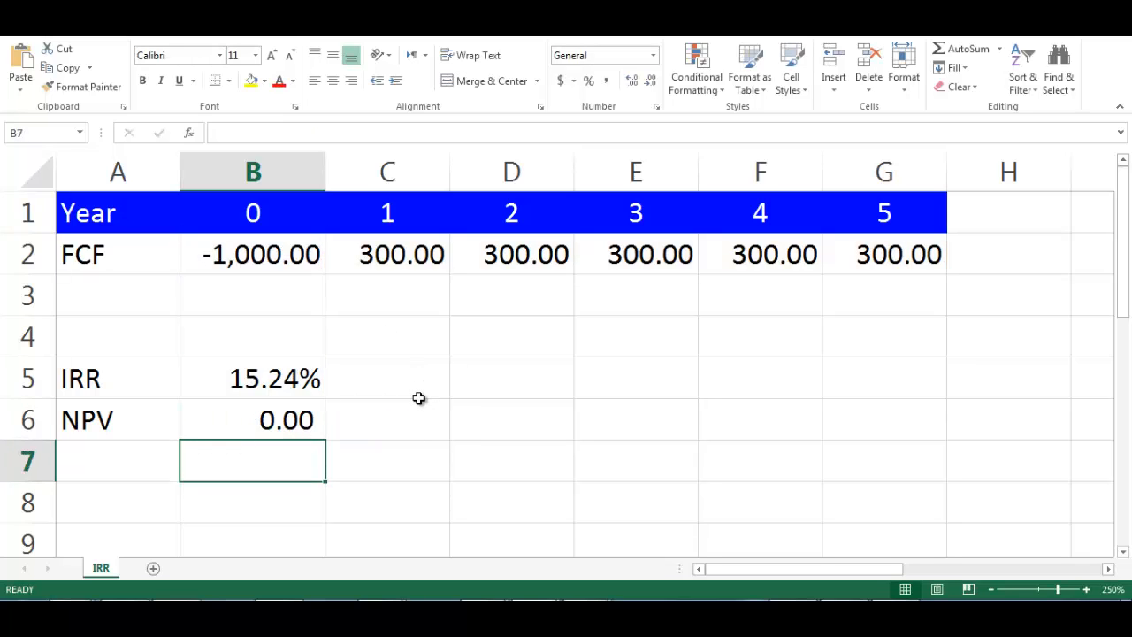